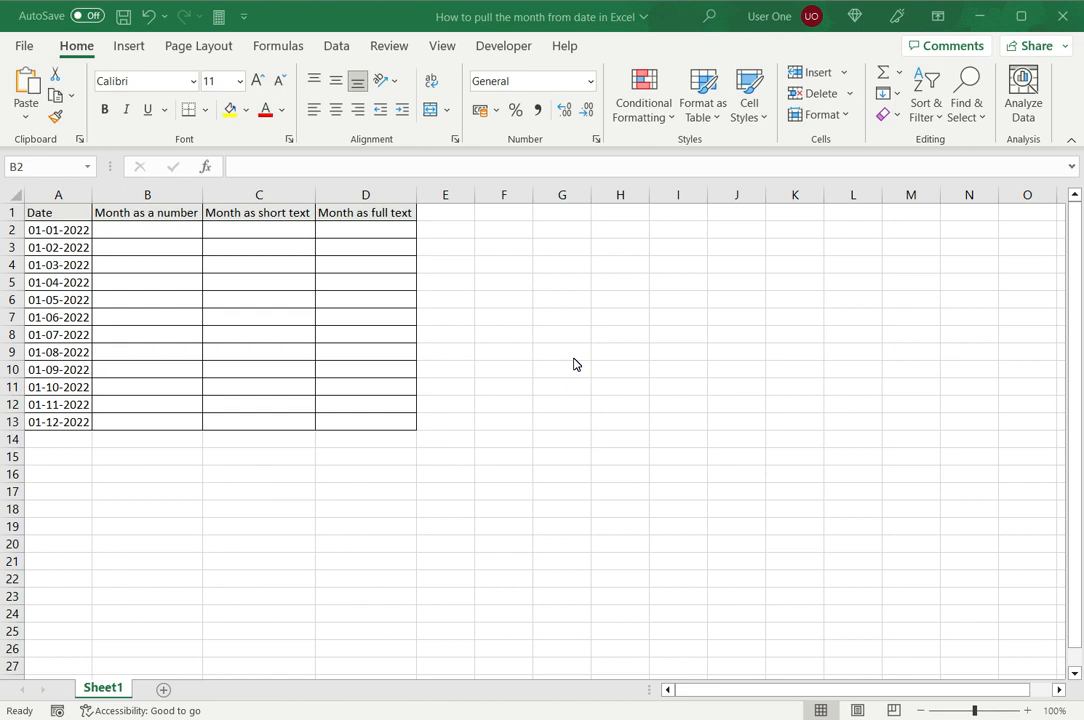
mouse_move(505, 295)
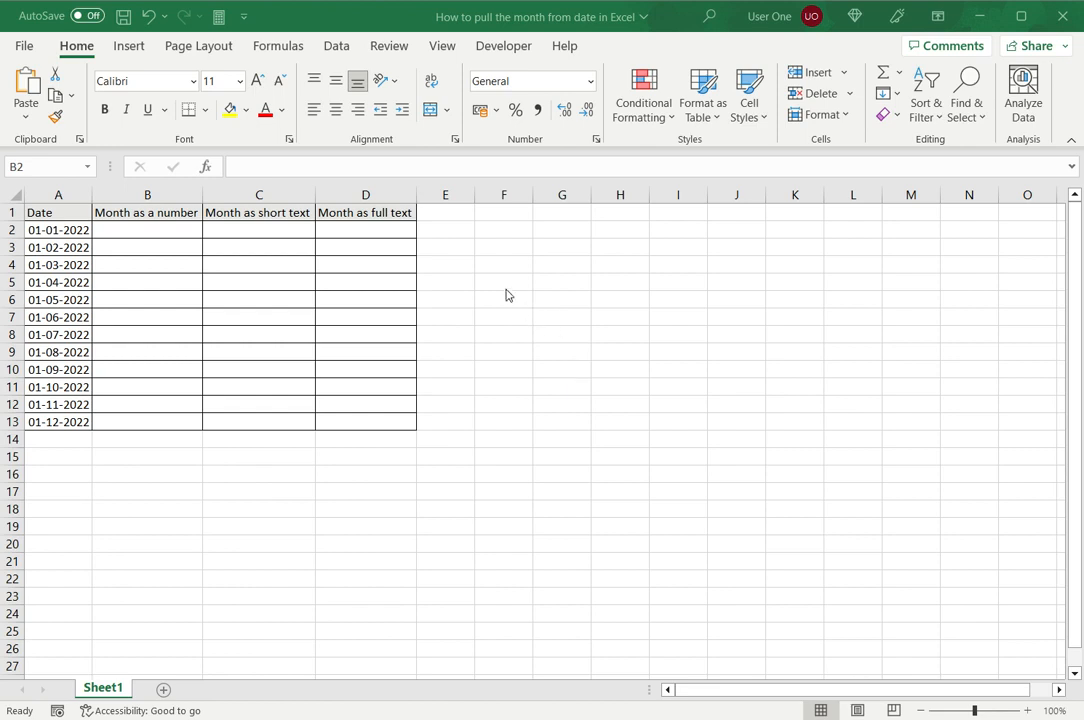
- Enter =MONTH(A2) in the first Month as a number cell so it returns 1
left_click(147, 229)
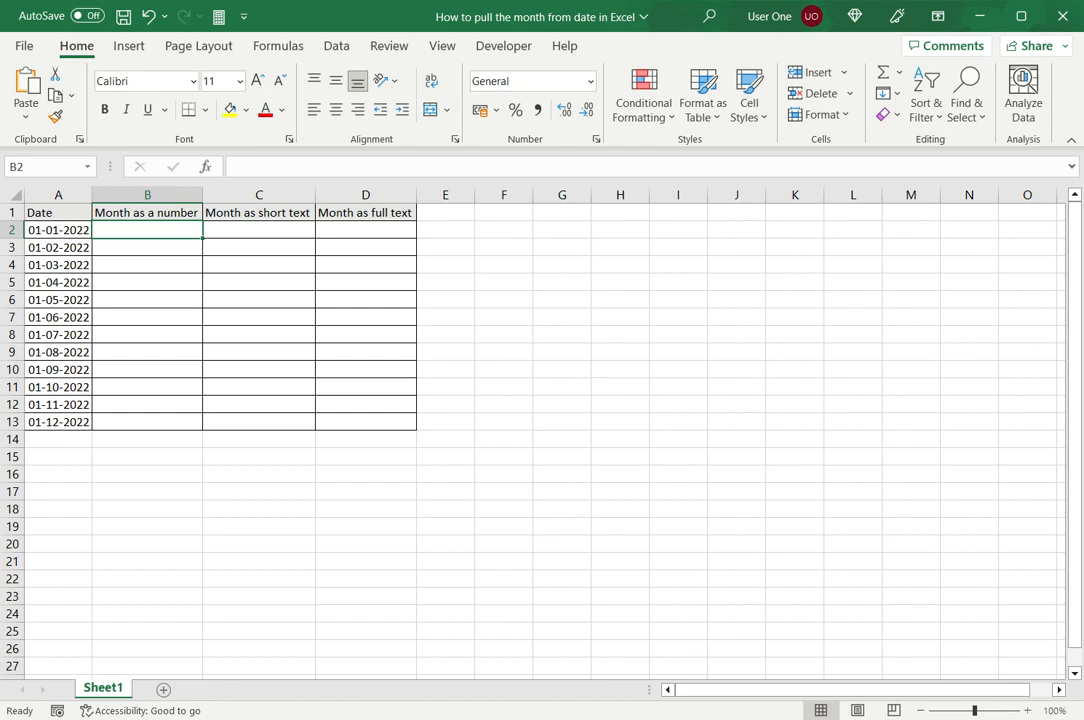
type("=month")
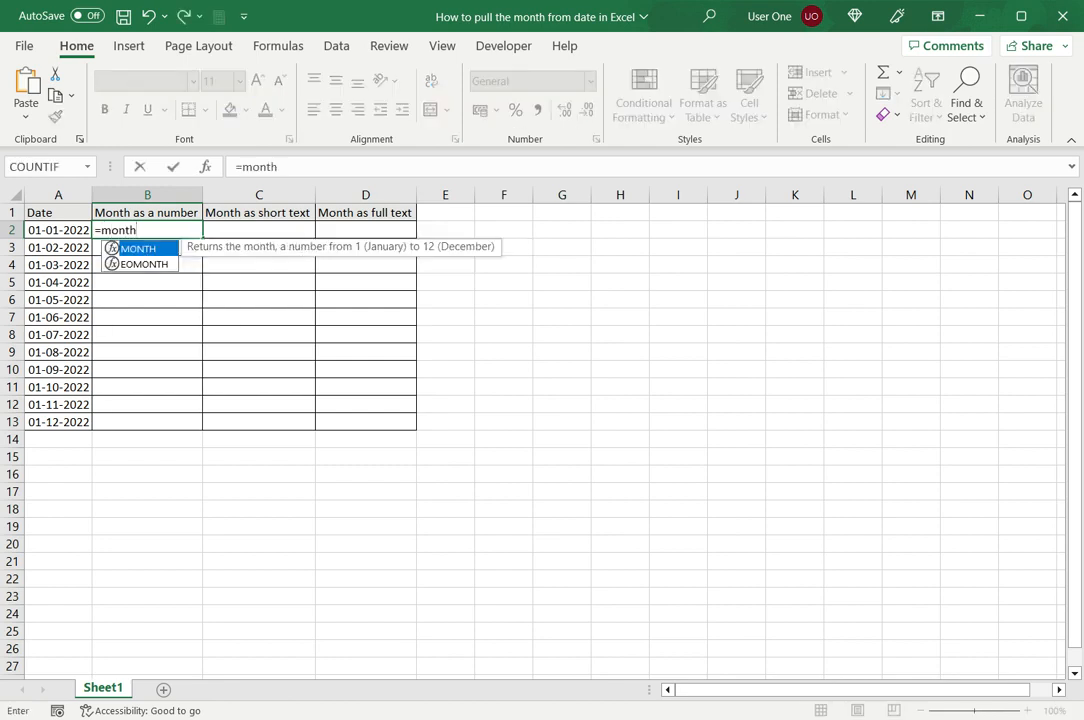
type("(")
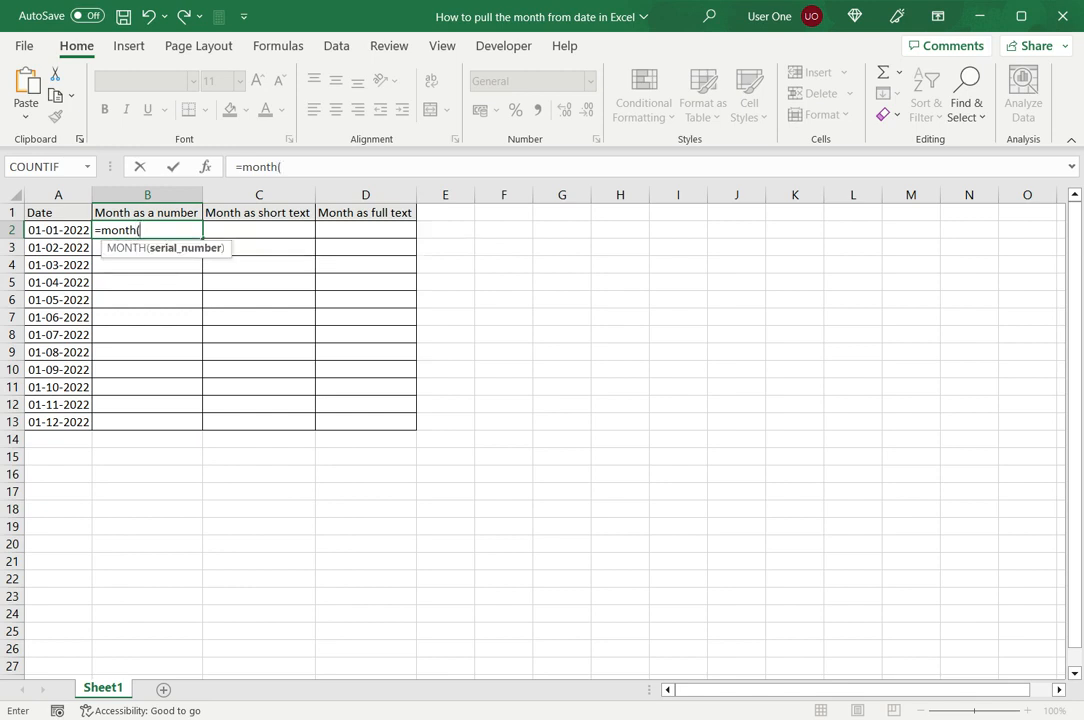
left_click(58, 230)
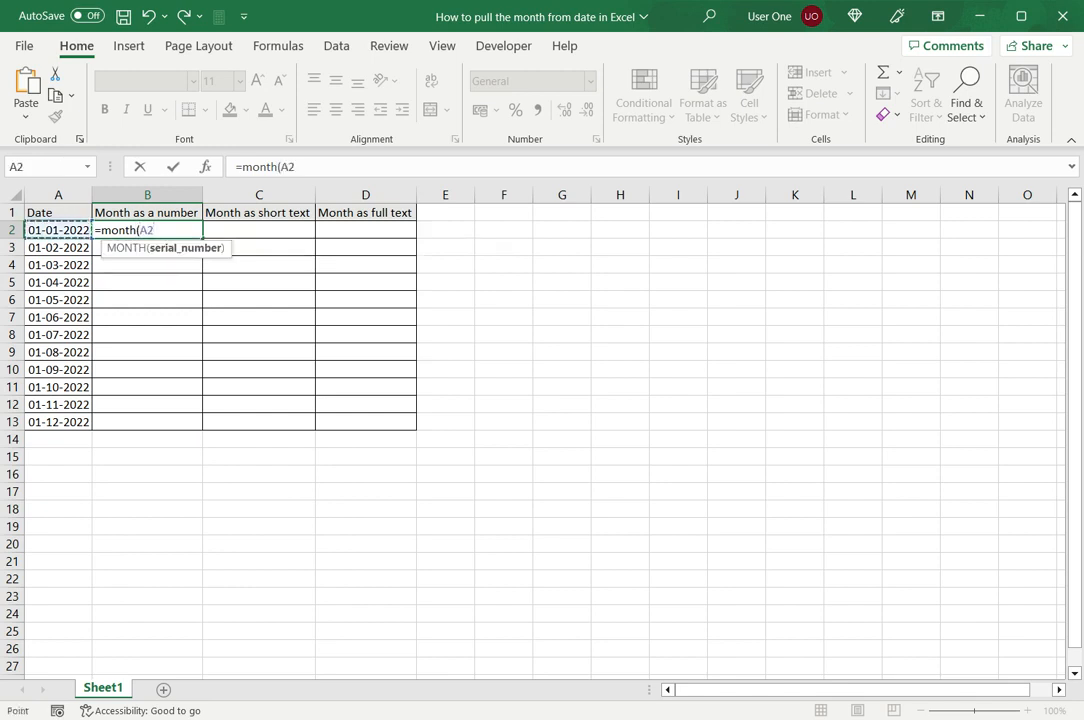
type(")")
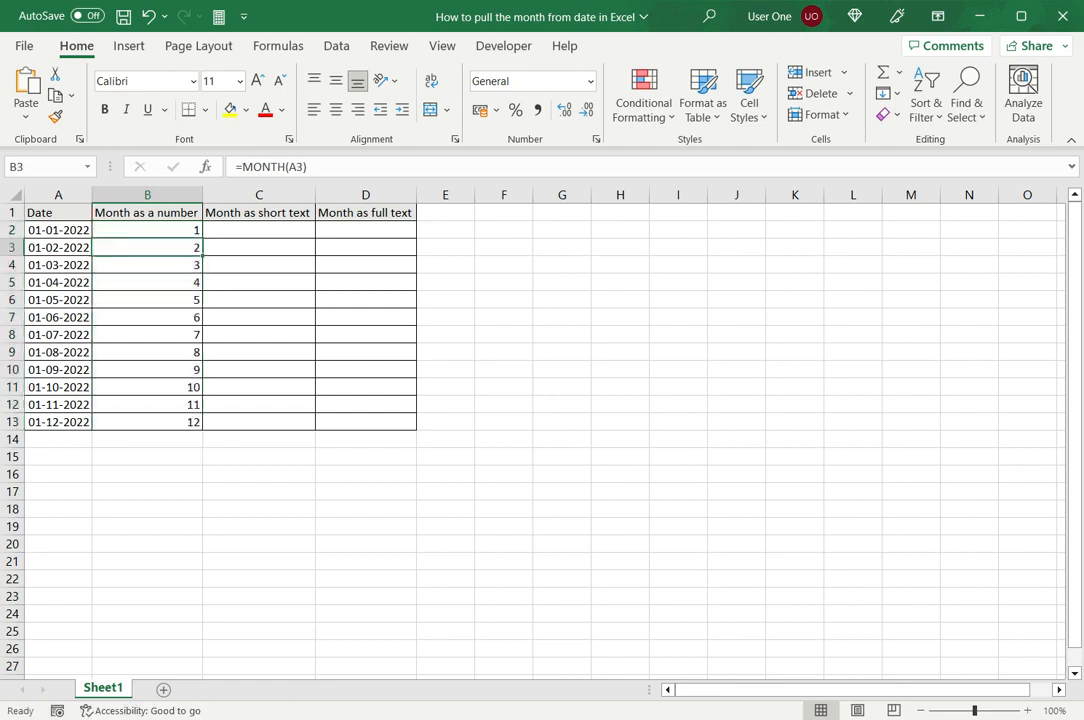
left_click(258, 229)
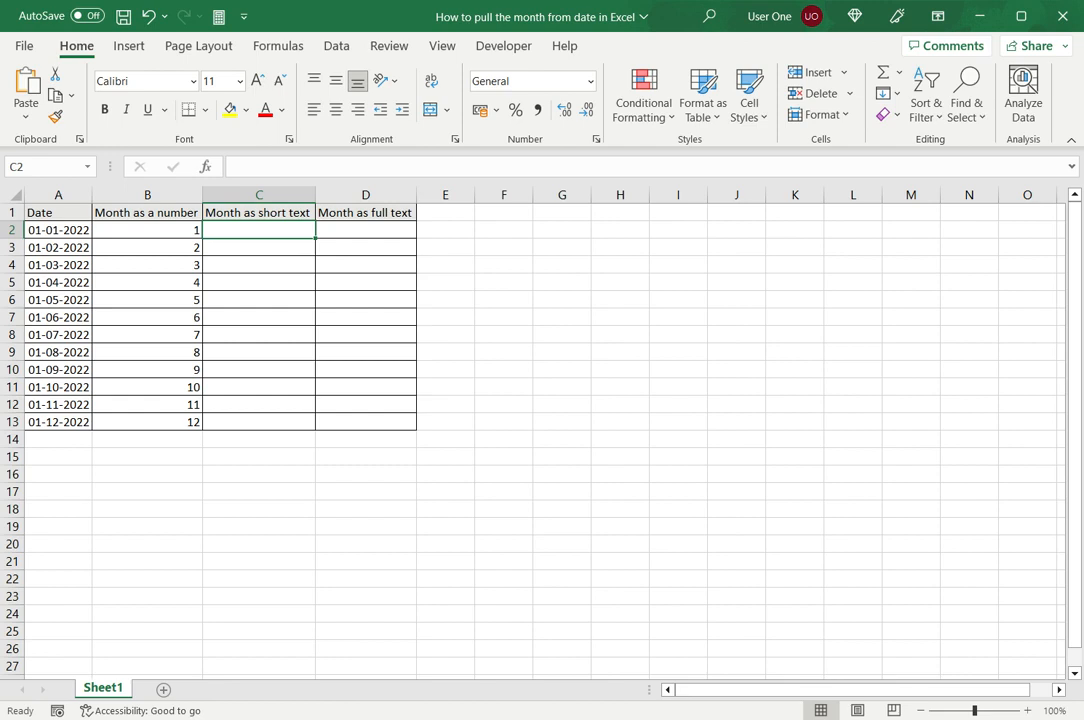
- Enter =TEXT(A2,"mmm") in C2 so the first date shows Jan
type("=text(A2,")
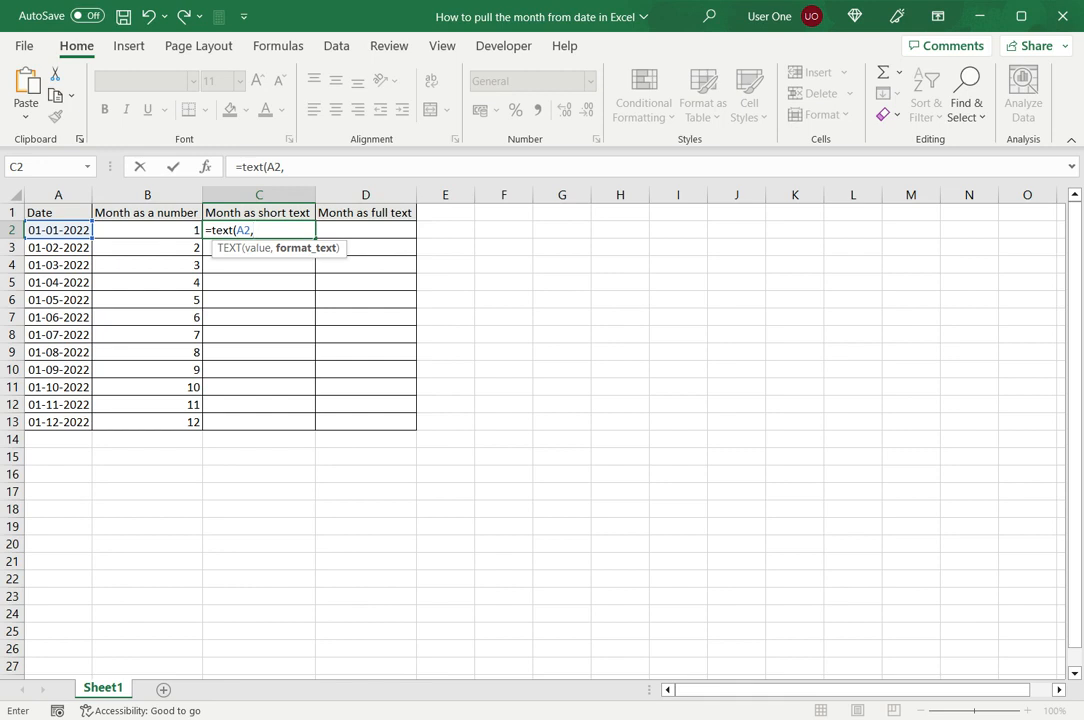
type("\"")
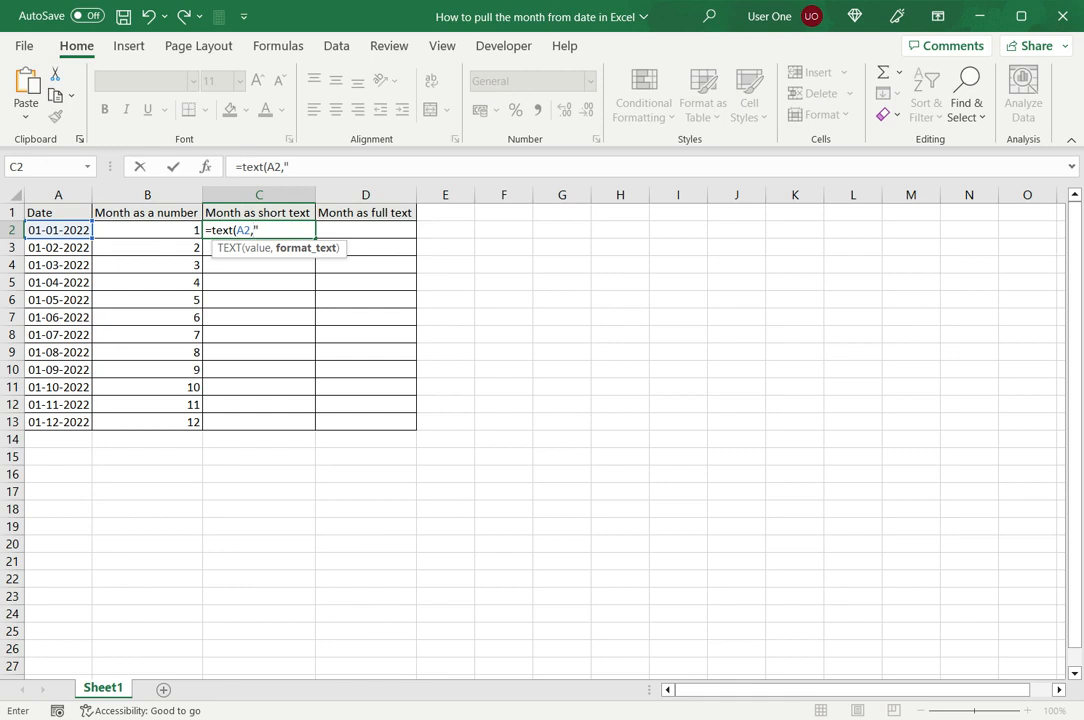
type("mmm")
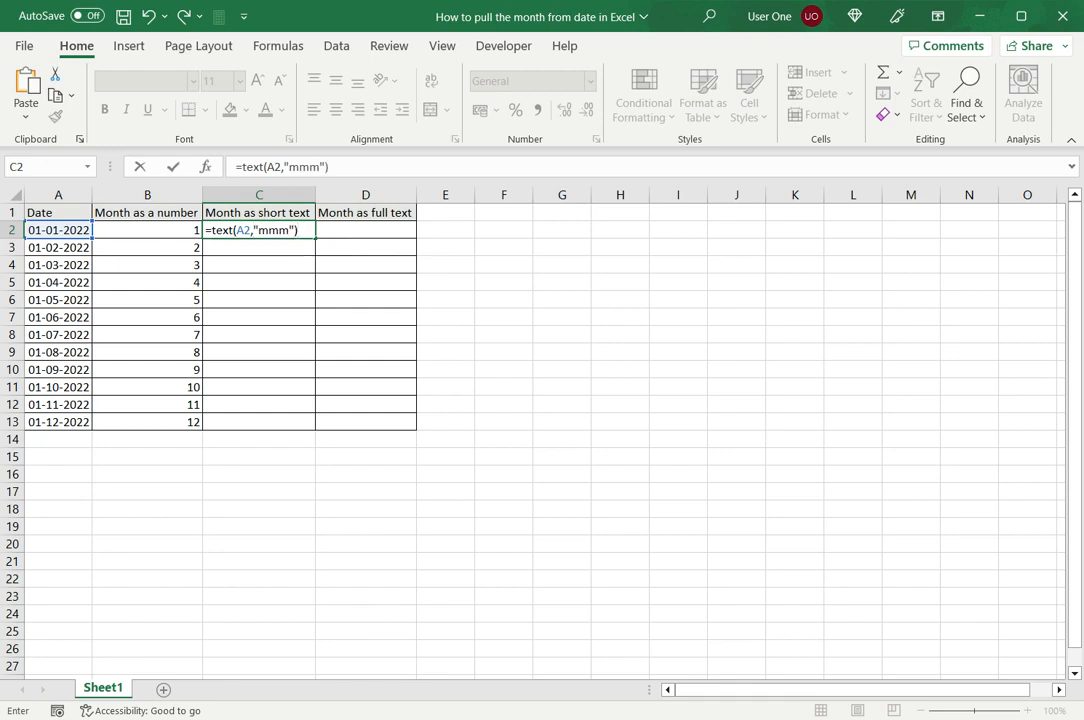
key("enter")
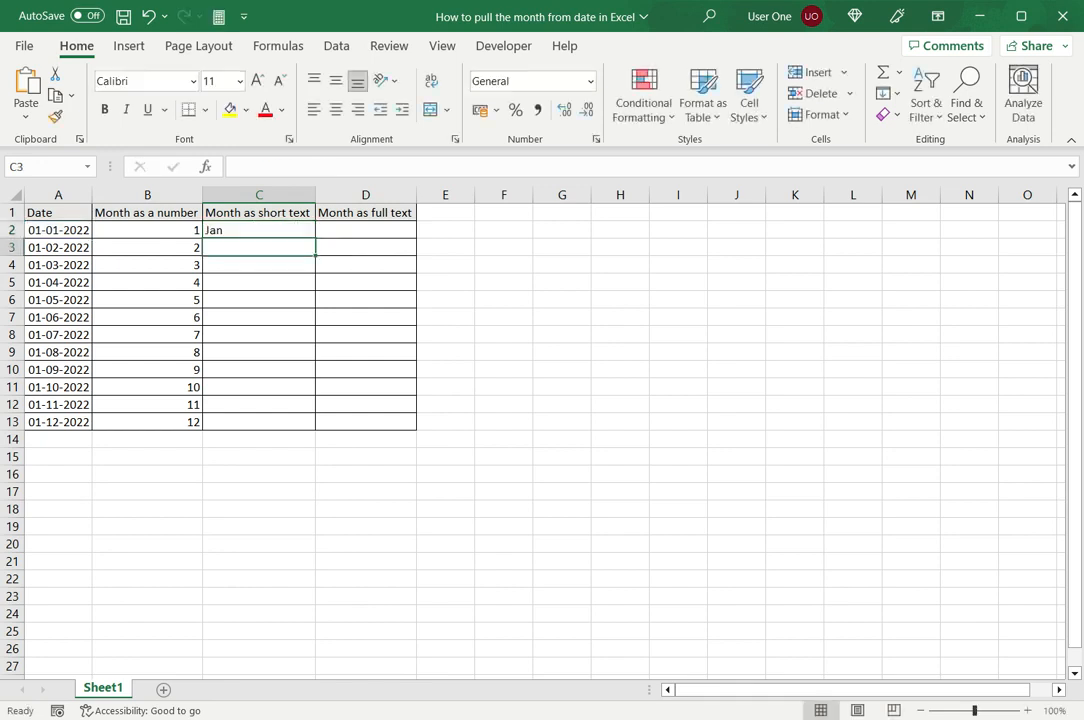
- Fill the short month formula down to C13 so the column reads Jan through Dec
left_click(258, 230)
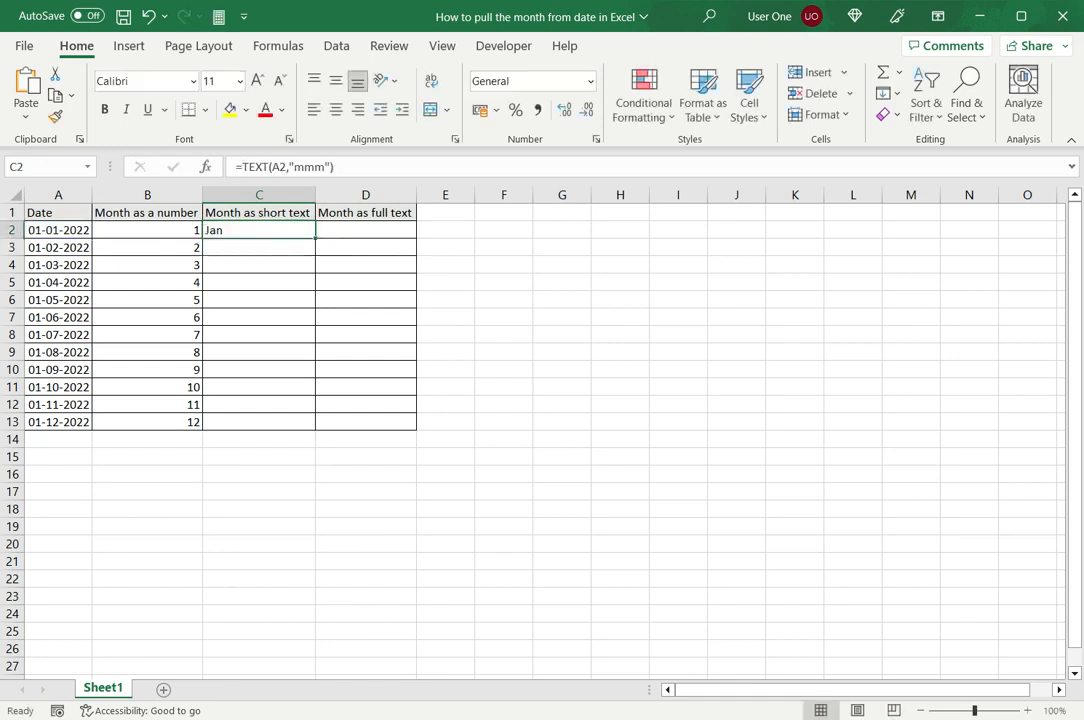
left_click_drag(259, 230, 259, 421)
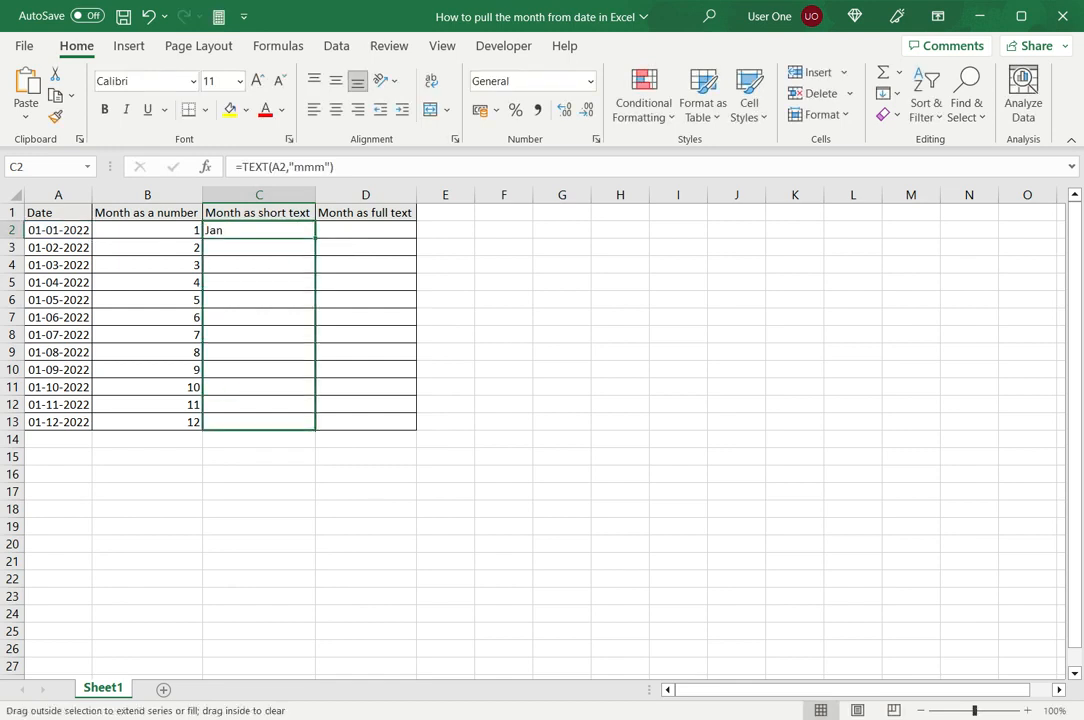
left_click_drag(259, 230, 259, 421)
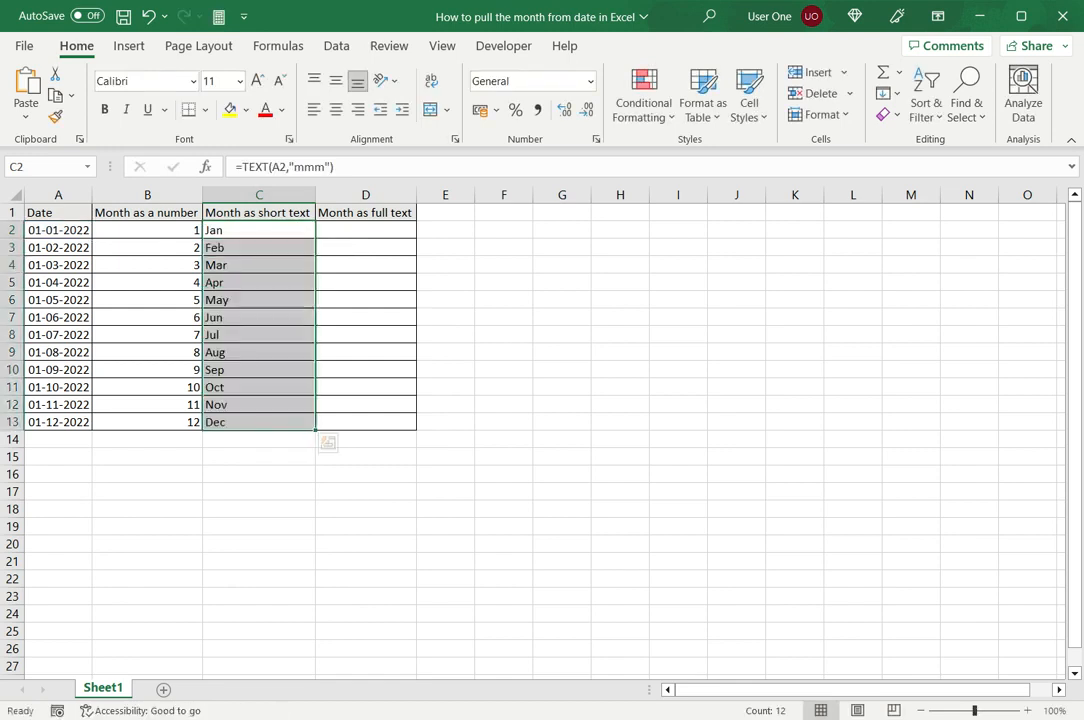
left_click(259, 230)
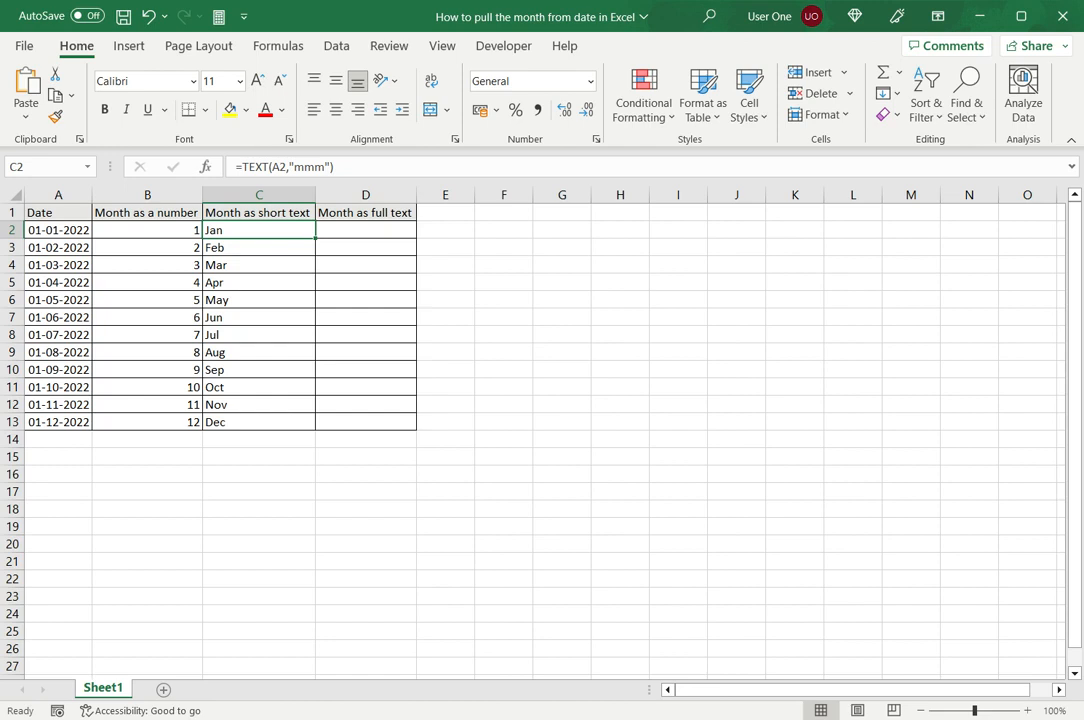
- Enter =TEXT(A2,"mmmm") in D2 to show January and fill it down the column
left_click(365, 230)
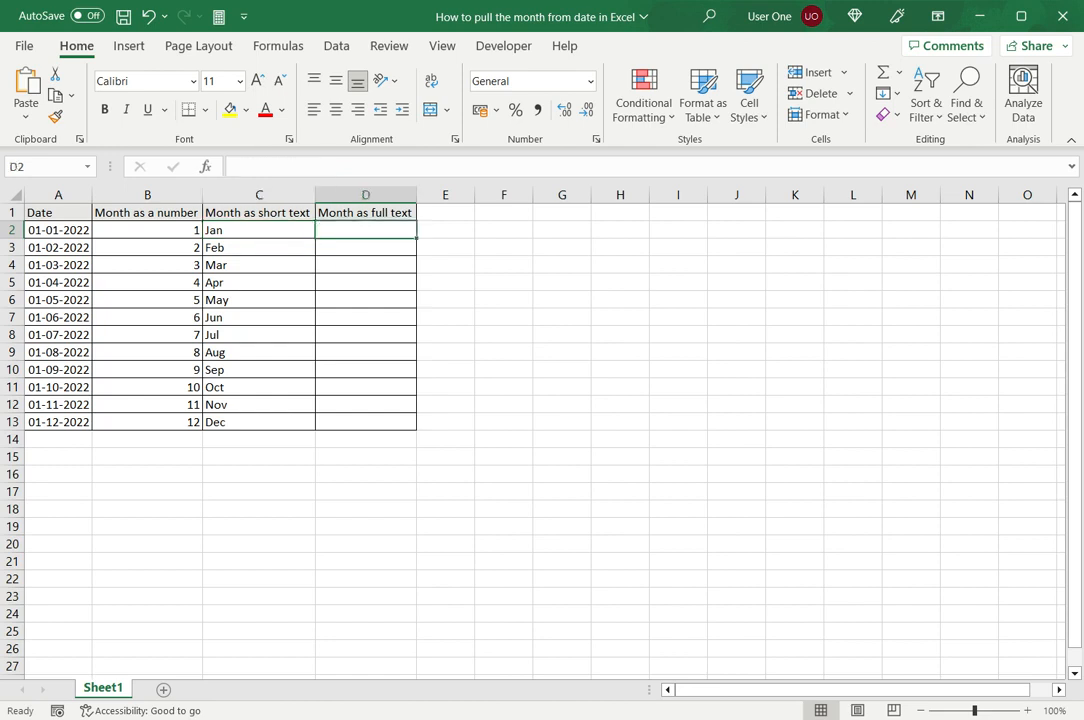
type("=text")
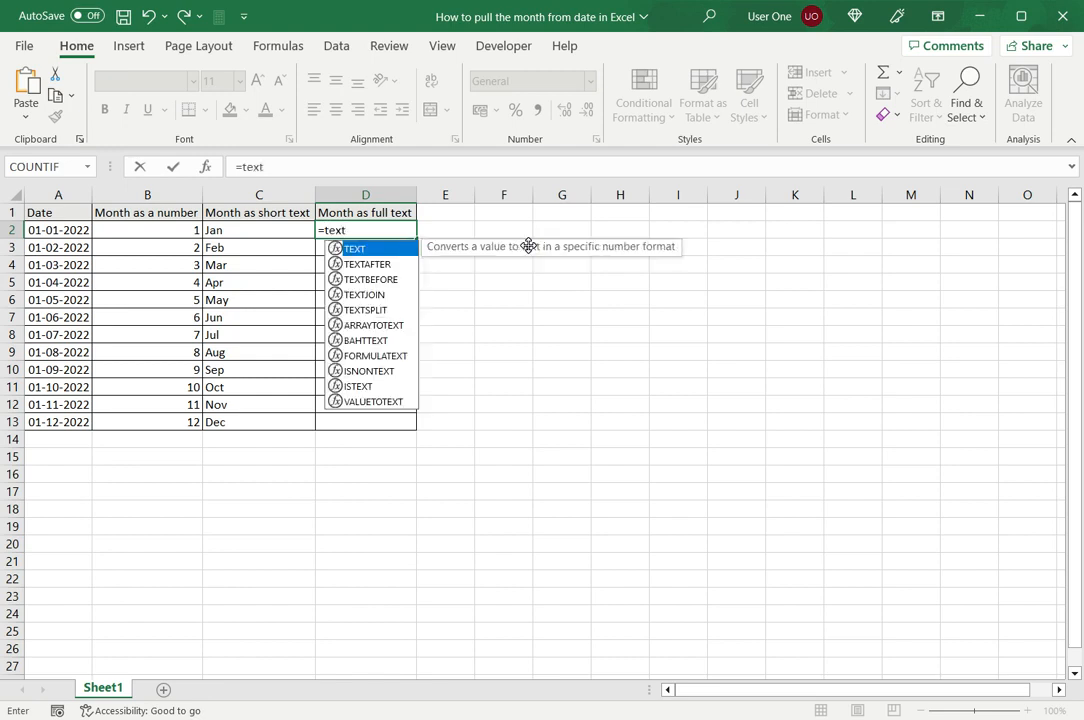
type("(A2,")
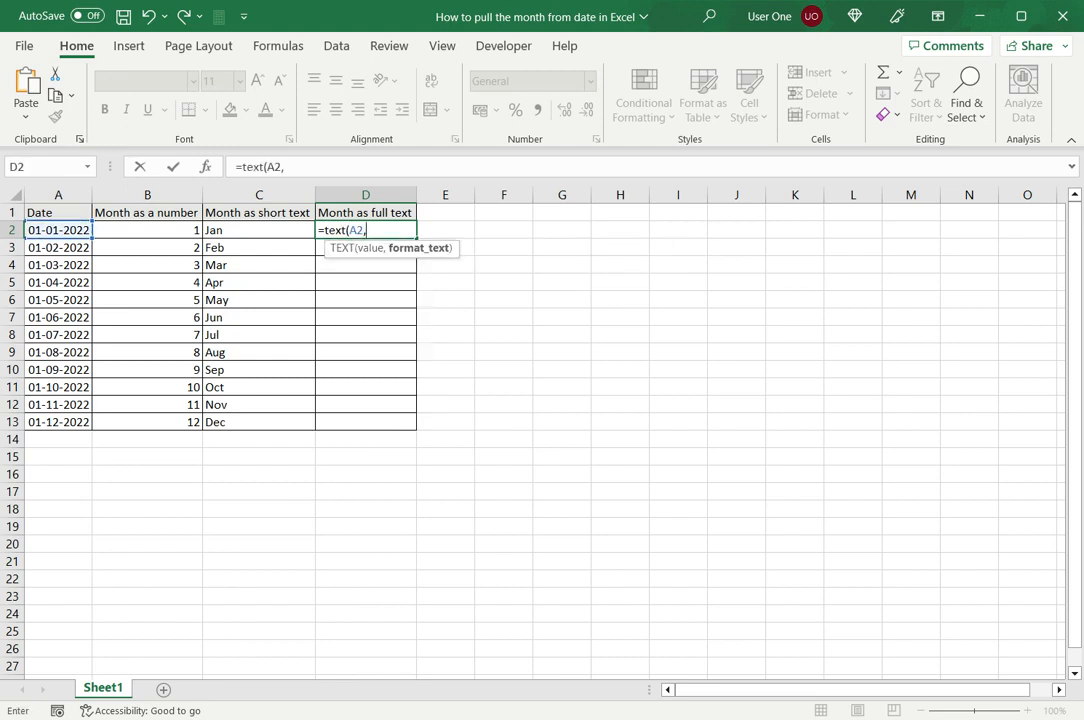
type("\"")
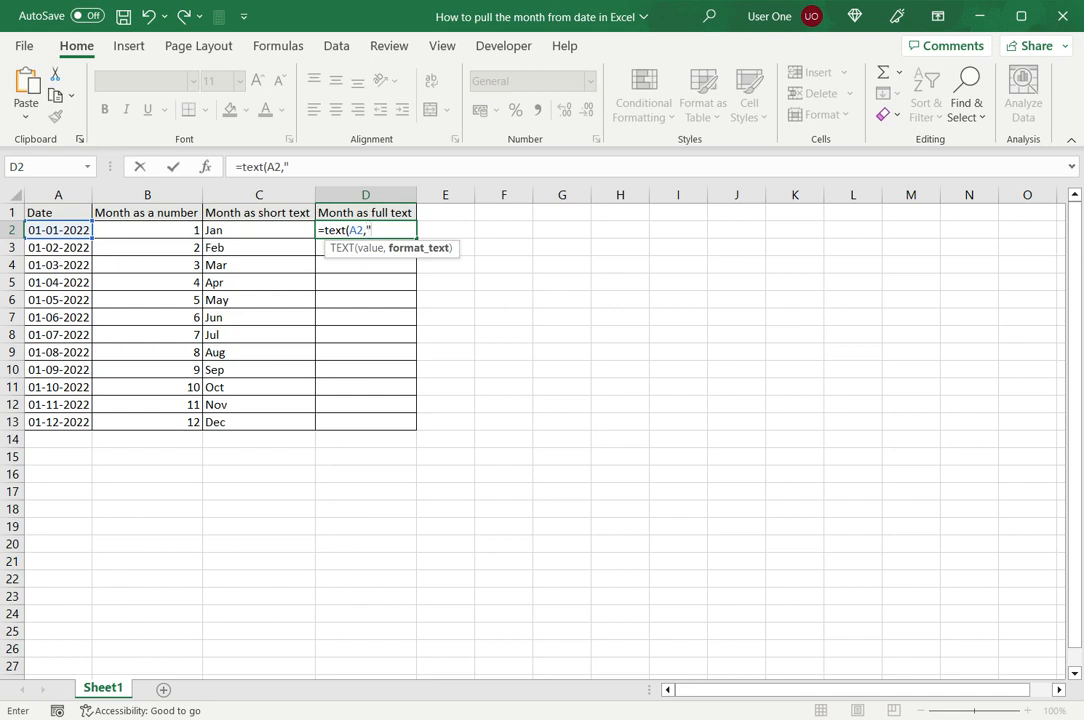
type("mmmm")
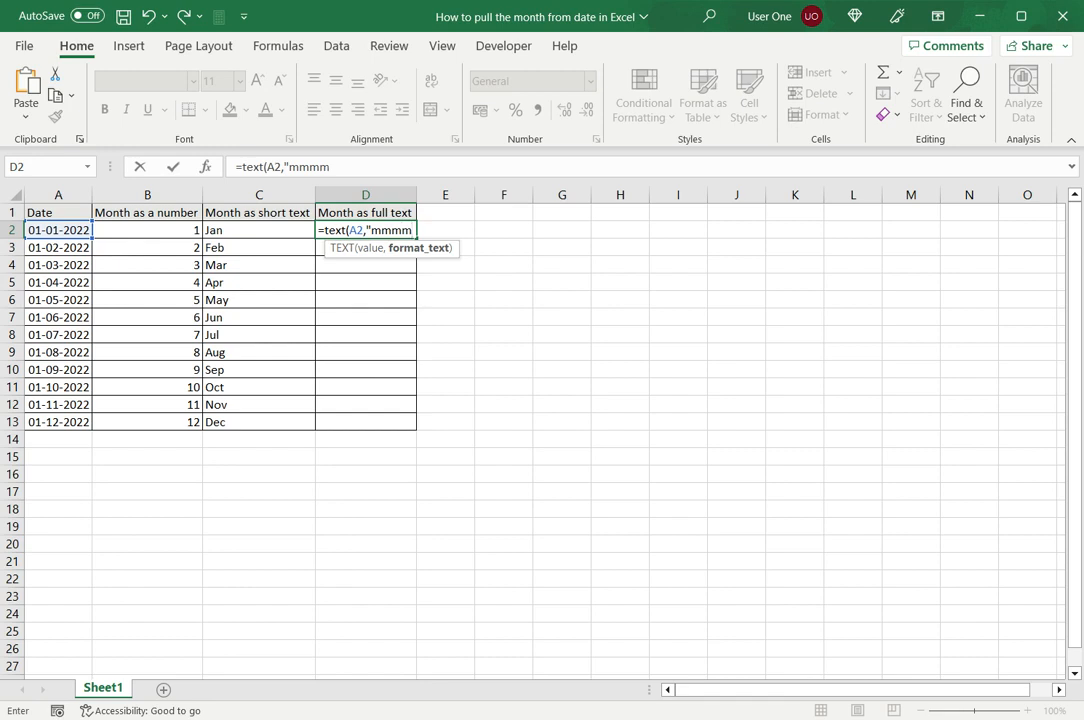
type("\")")
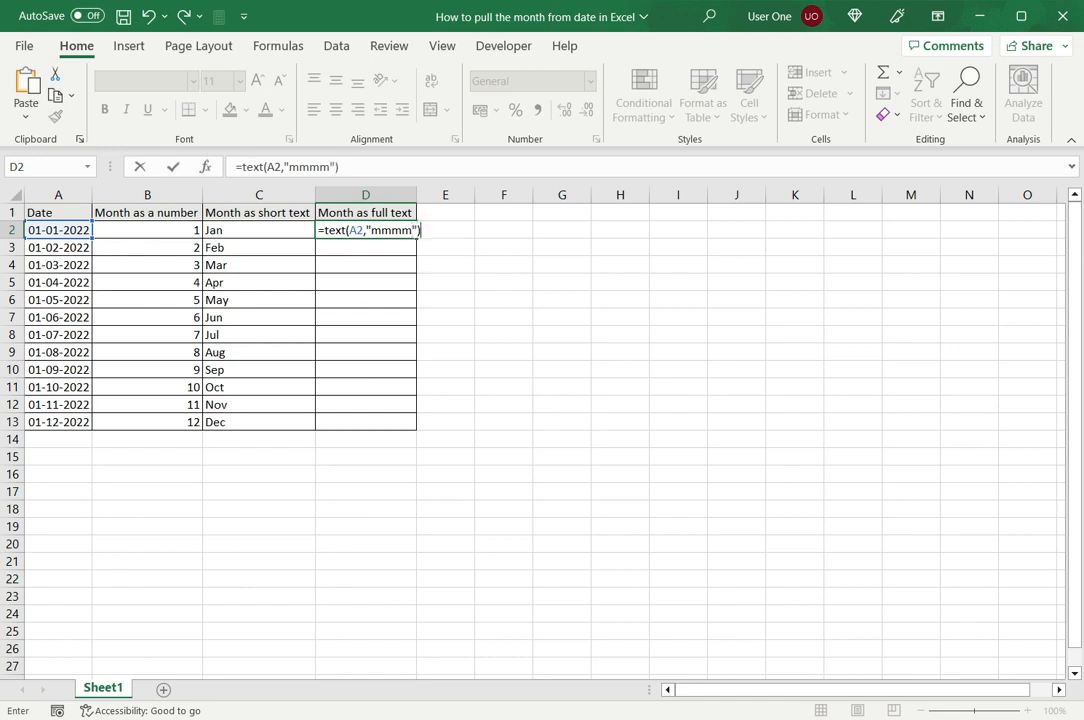
key("enter")
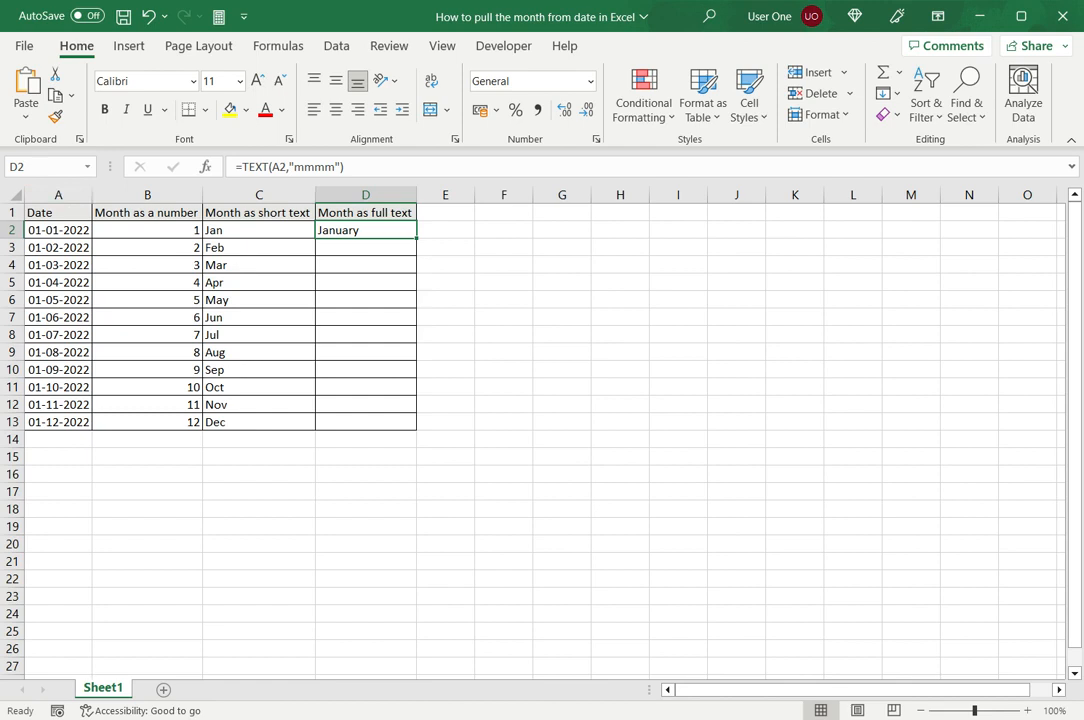
left_click_drag(365, 230, 365, 413)
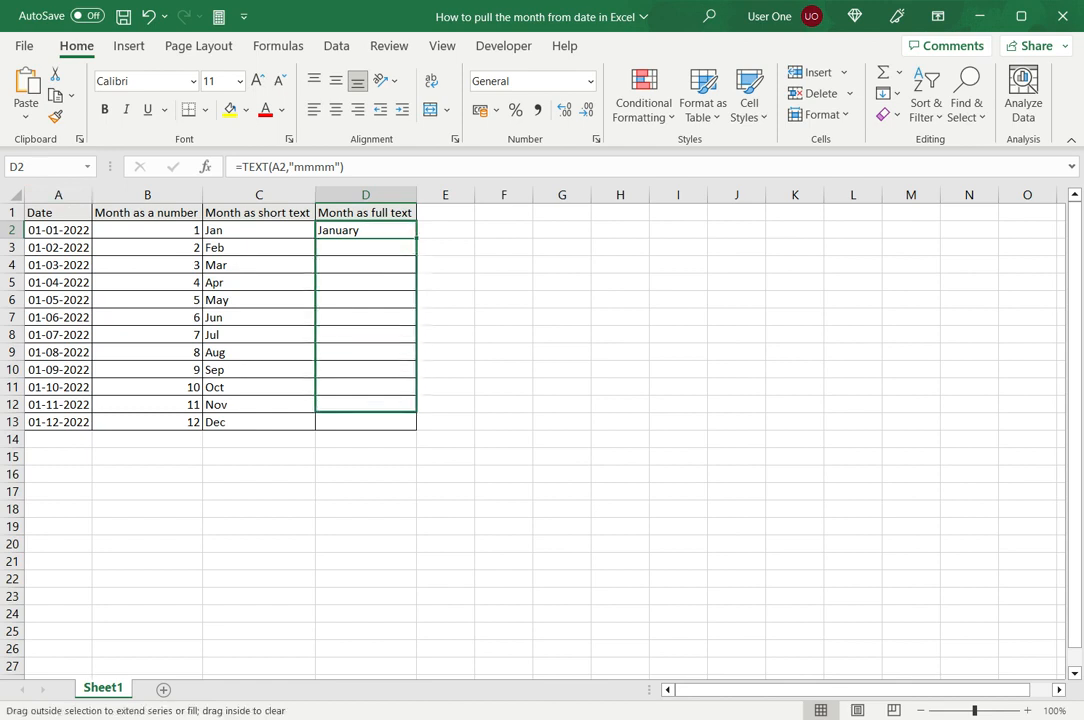